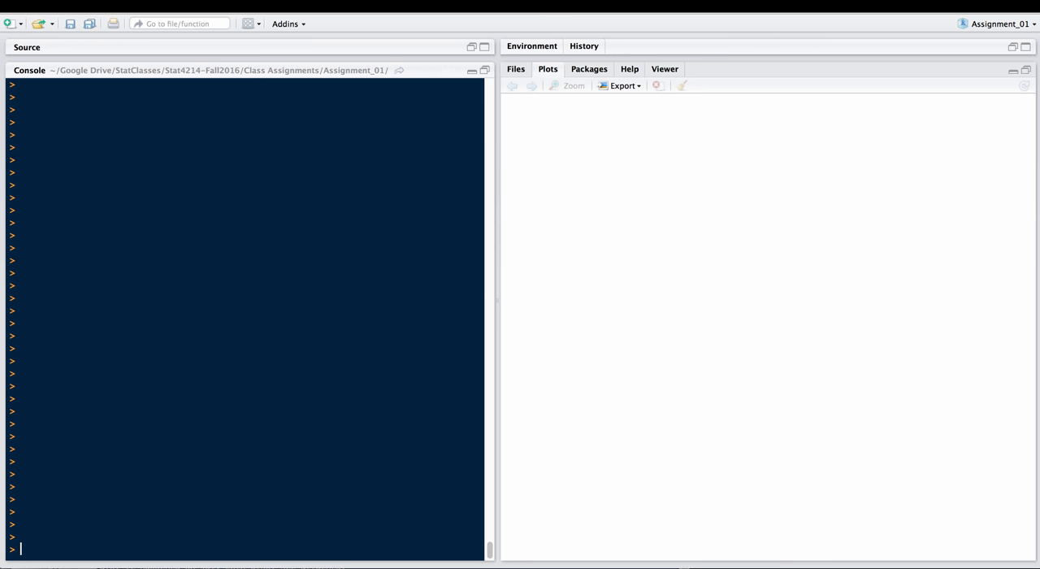
- Begin assigning x in the console (x <-)
{"action": "type", "text": "x <-"}
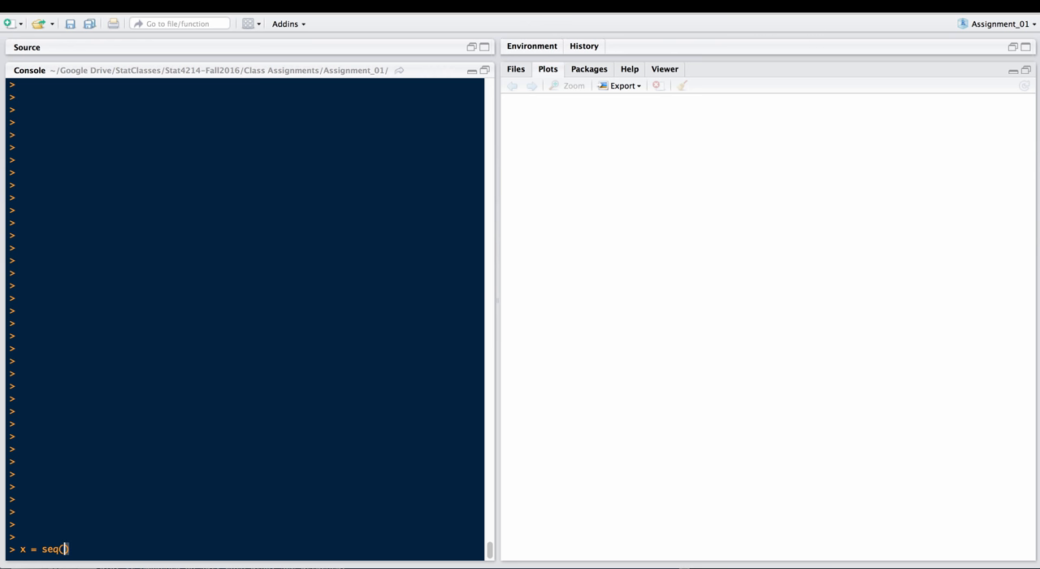
- Create x as seq(90:110) and confirm length(x) is 21
{"action": "type", "text": "90:110"}
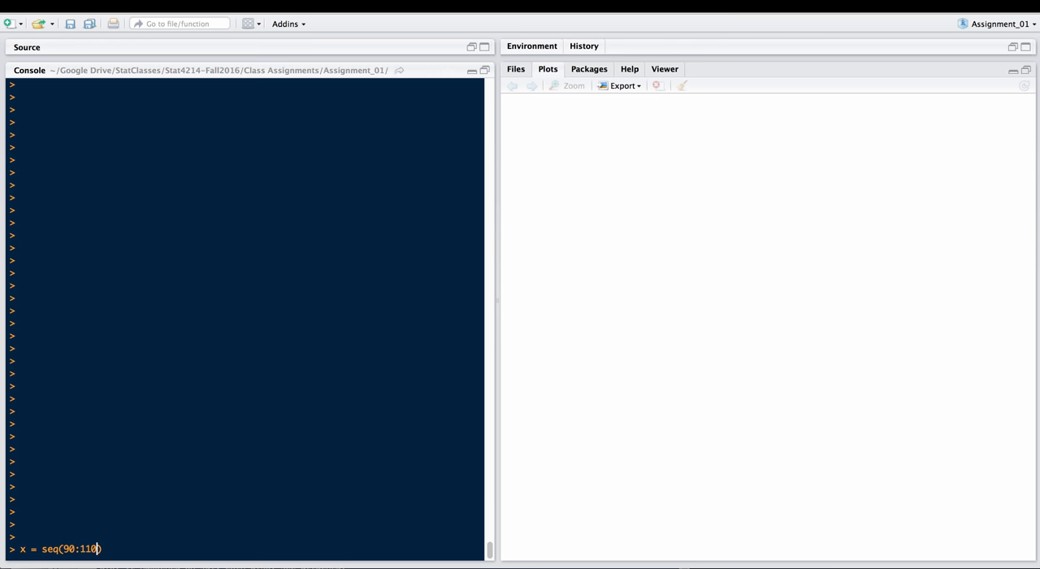
{"action": "key", "text": "Return"}
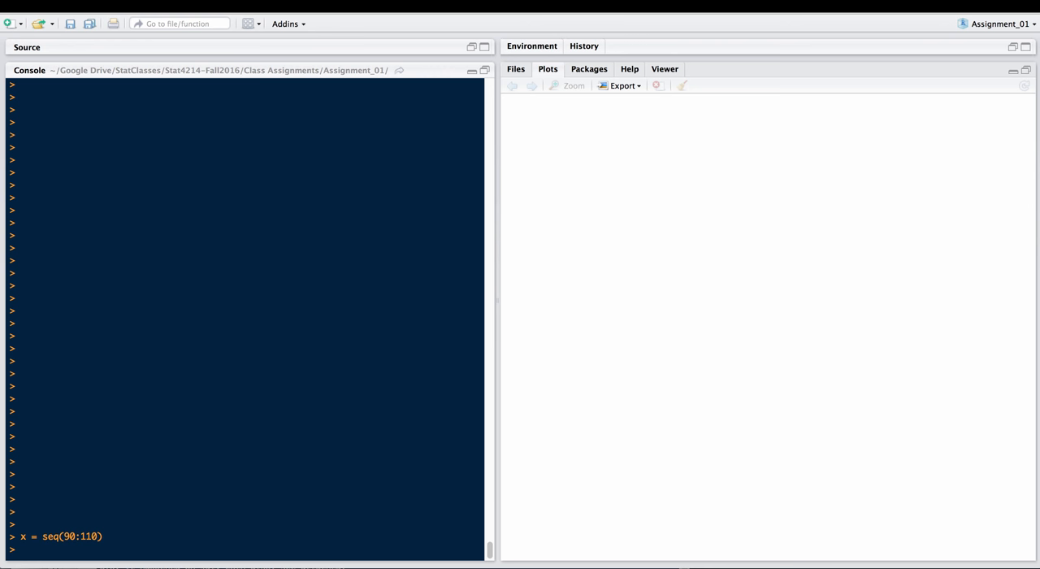
{"action": "type", "text": "length("}
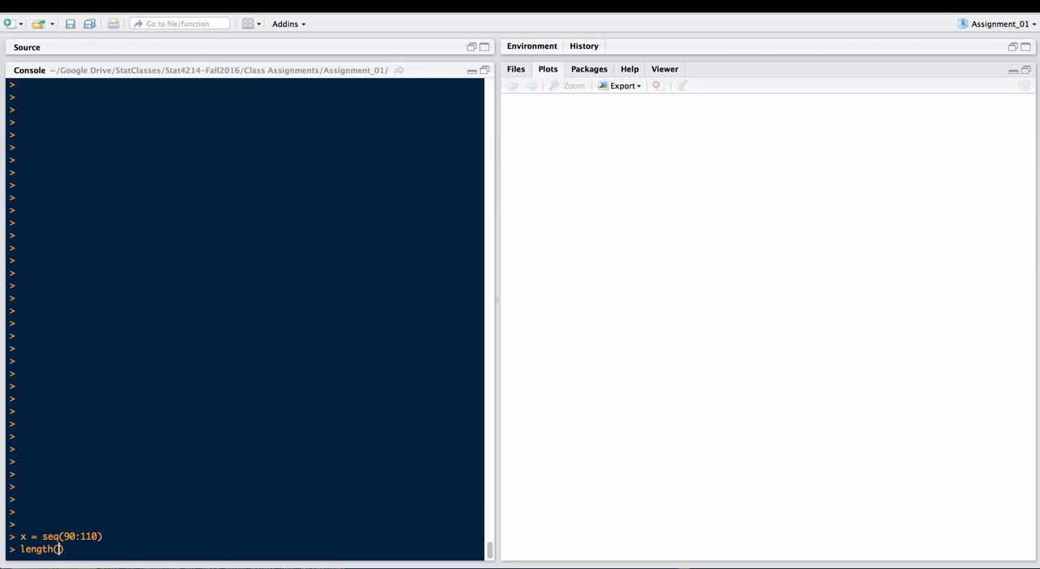
{"action": "key", "text": "Return"}
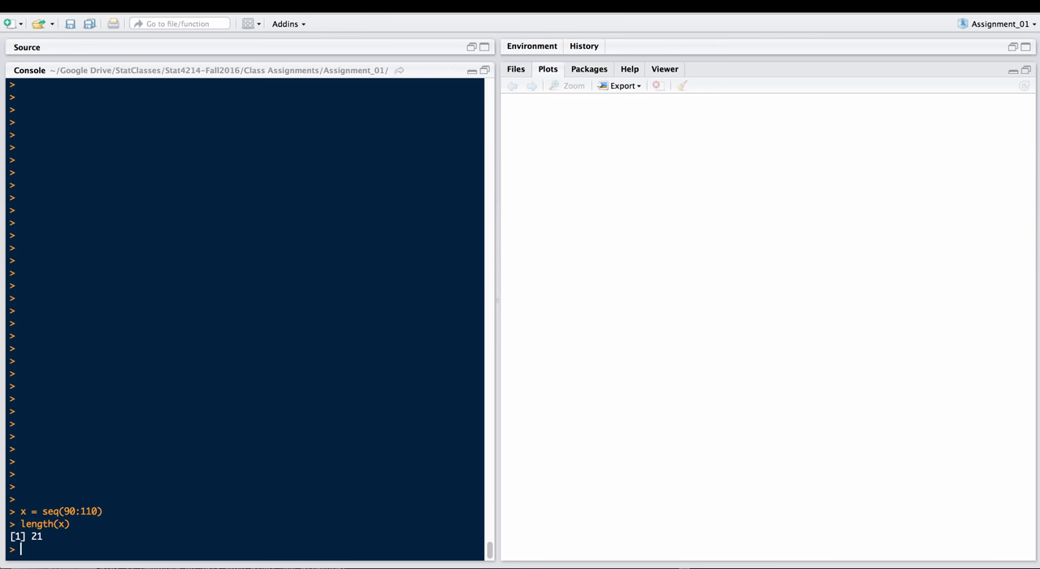
- Write y = x + rnorm(length(x)) to add random normal noise to x
{"action": "type", "text": "y"}
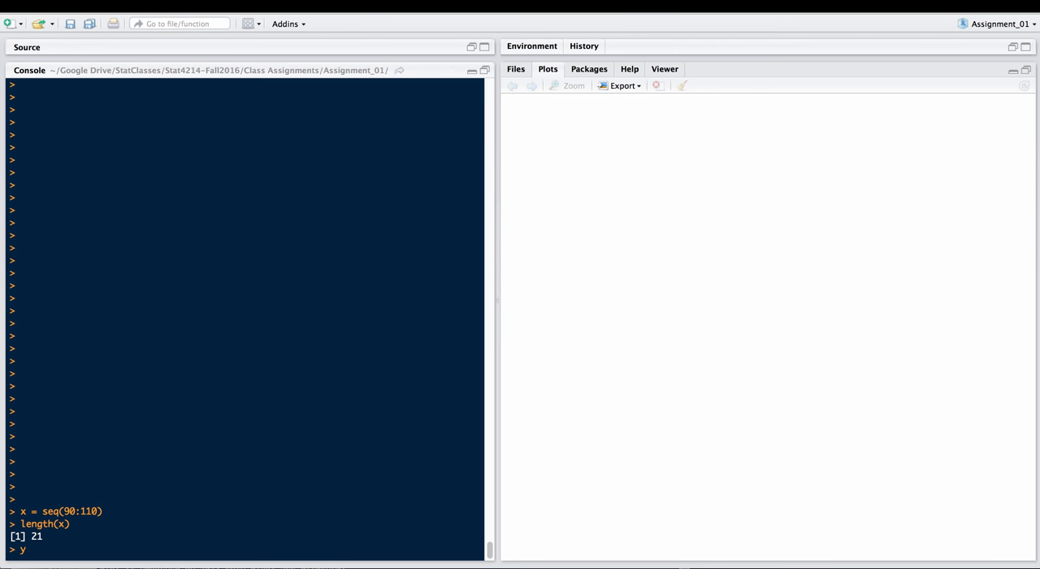
{"action": "type", "text": "="}
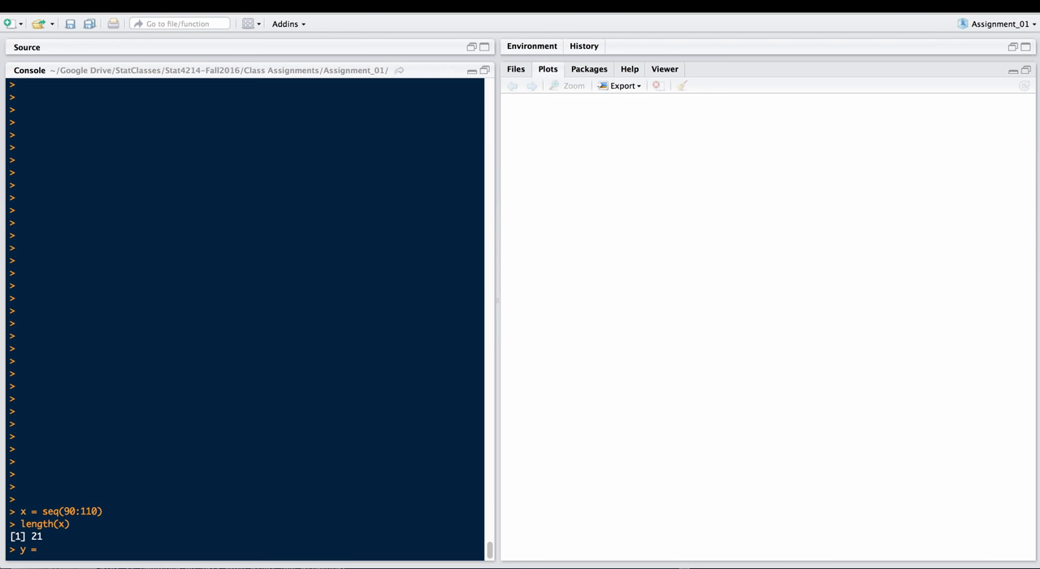
{"action": "type", "text": "x"}
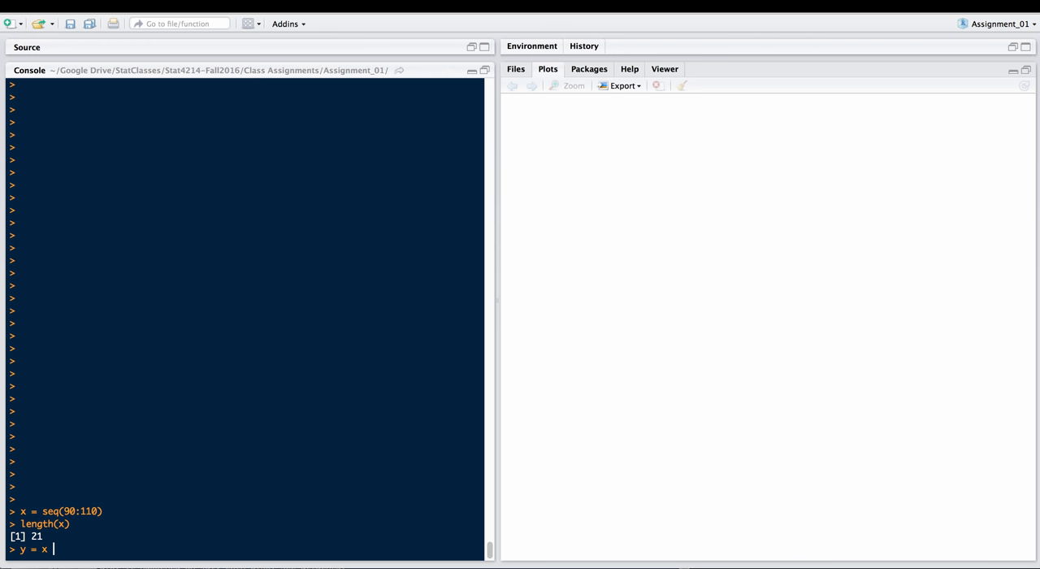
{"action": "type", "text": "+"}
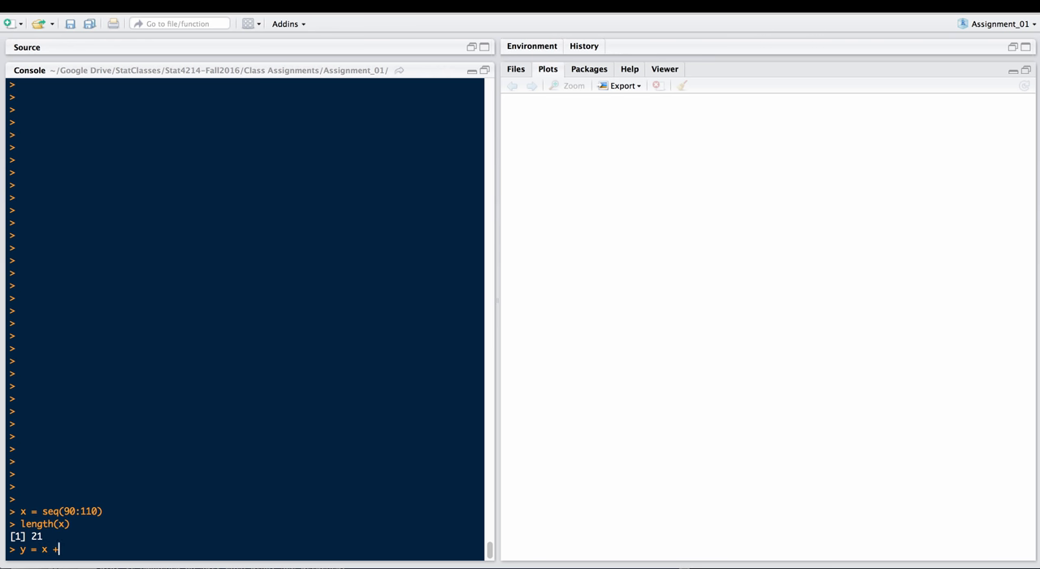
{"action": "type", "text": "r"}
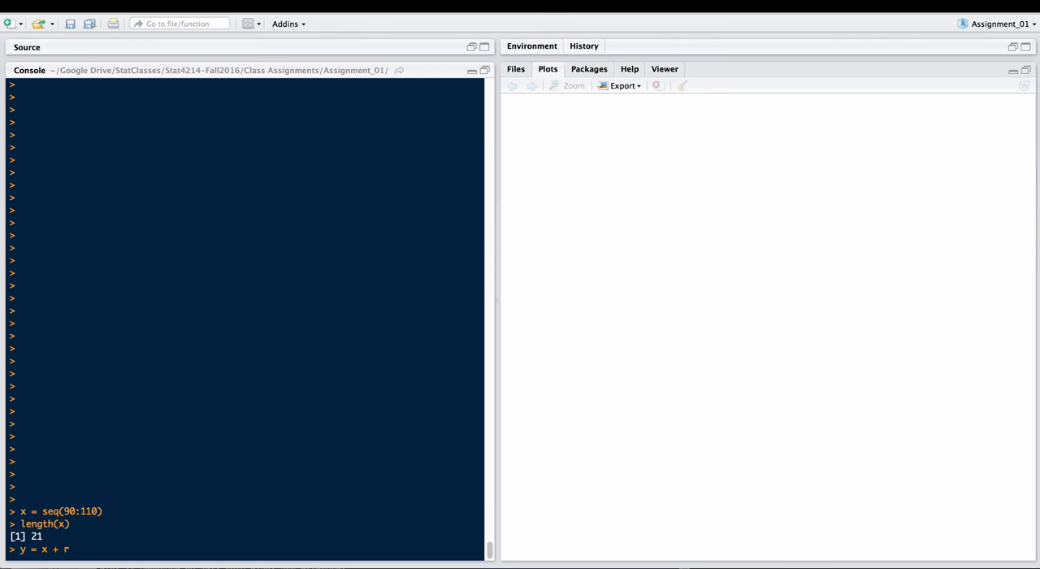
{"action": "type", "text": "norm()"}
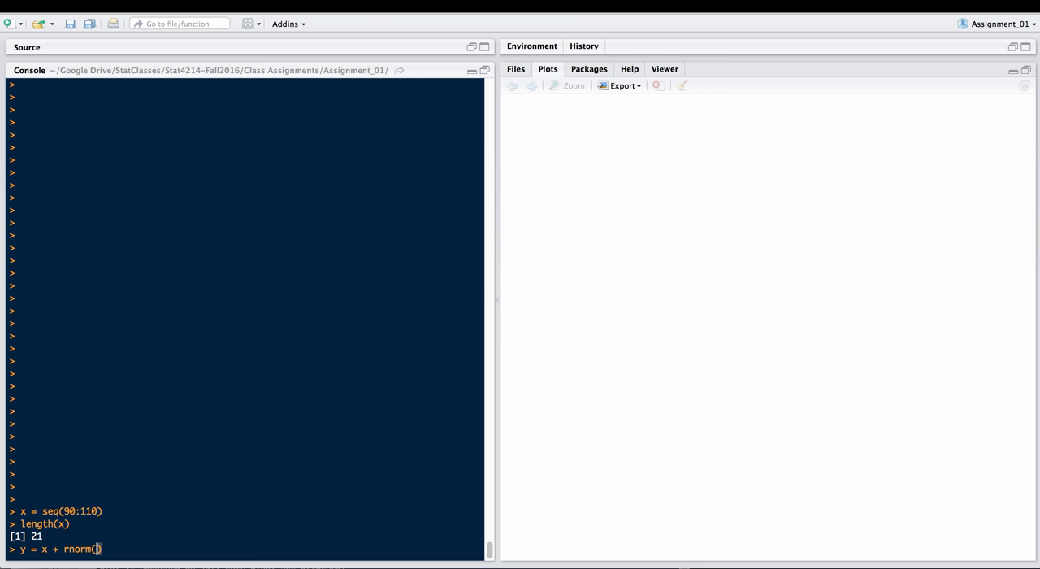
{"action": "type", "text": "length(x"}
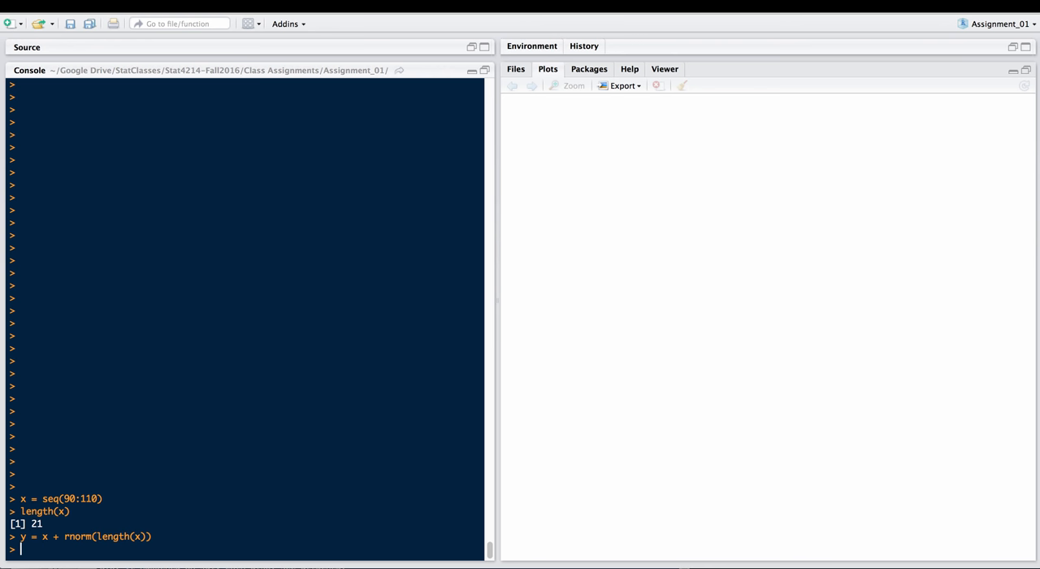
- Draw the scatter plot of y against x with plot(y~x)
{"action": "type", "text": "plot("}
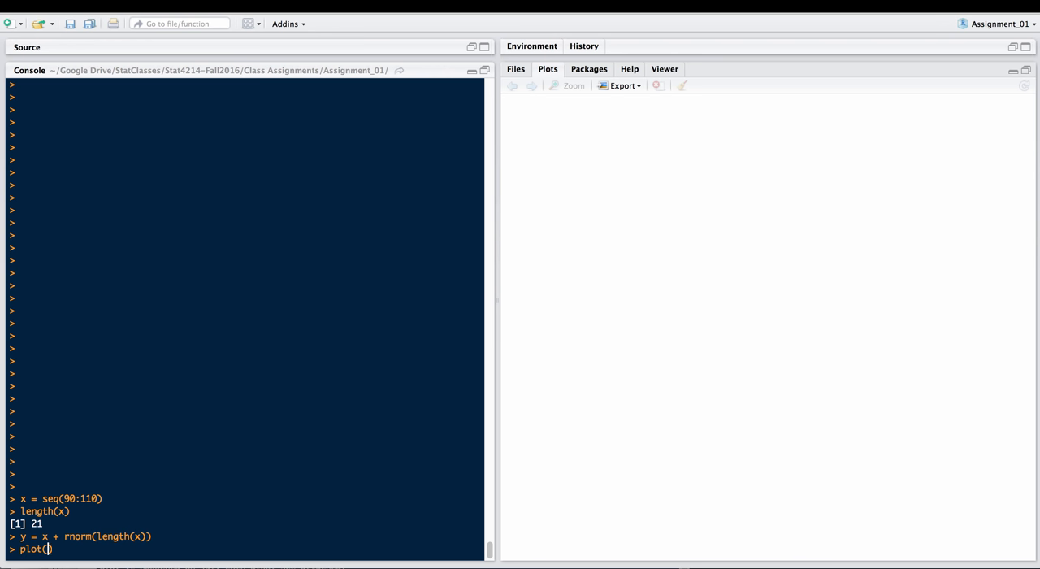
{"action": "type", "text": "y~x"}
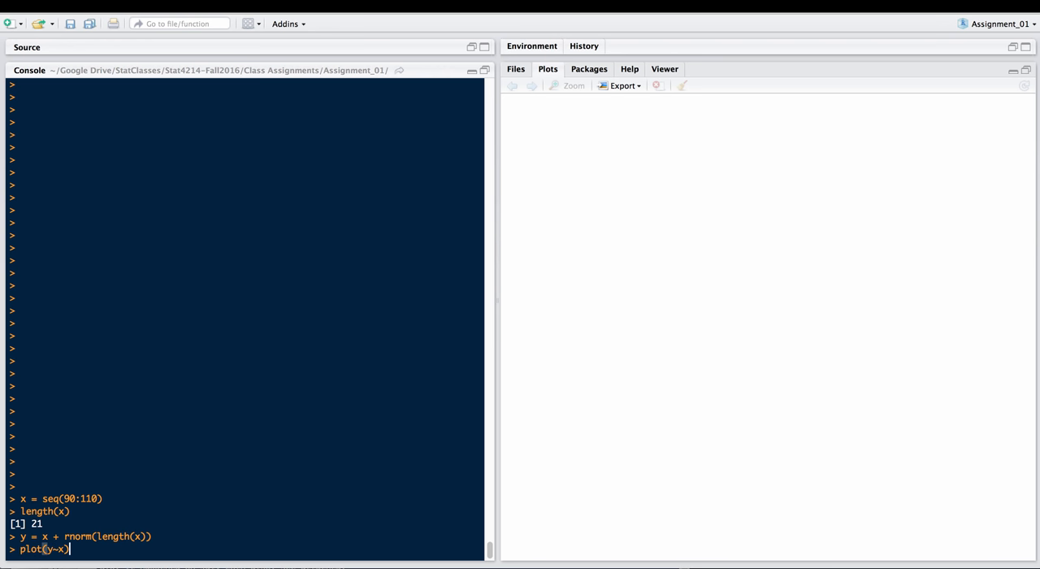
{"action": "key", "text": "Return"}
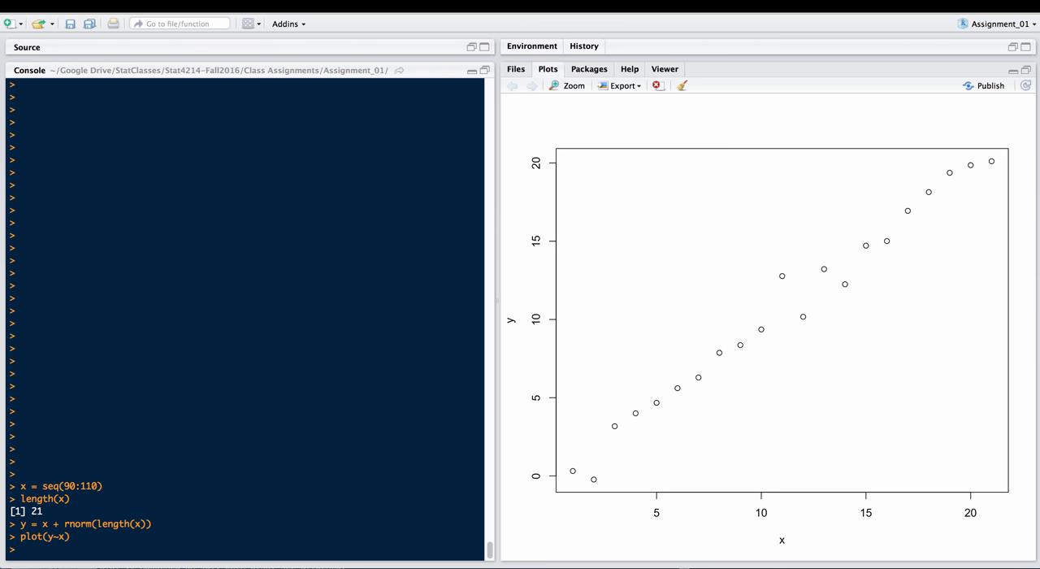
- Fit lm(y~x) giving intercept -0.6473 and slope 1.0199, then retype the y noise line
{"action": "type", "text": "lm("}
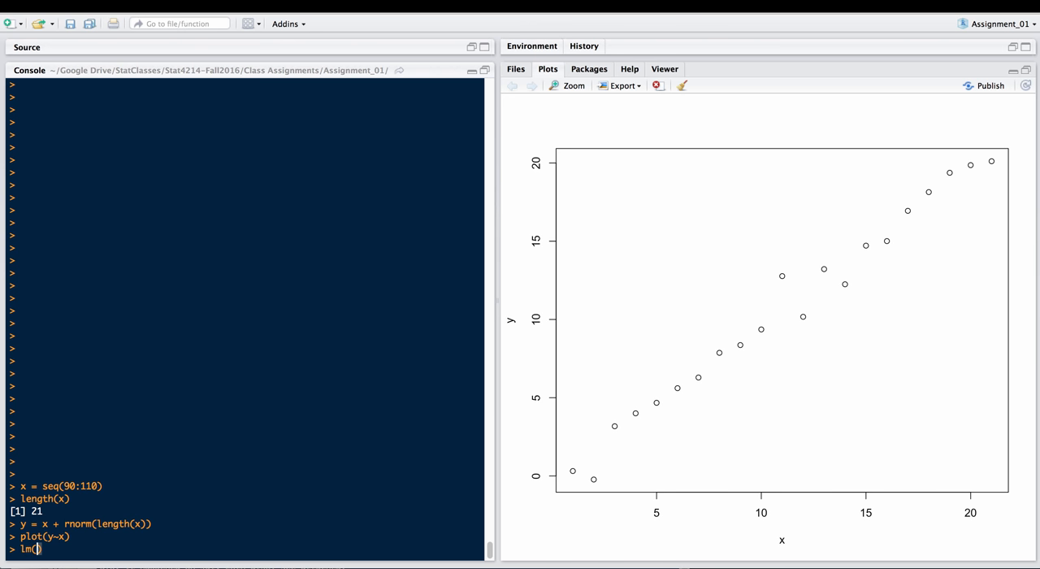
{"action": "type", "text": "y~x"}
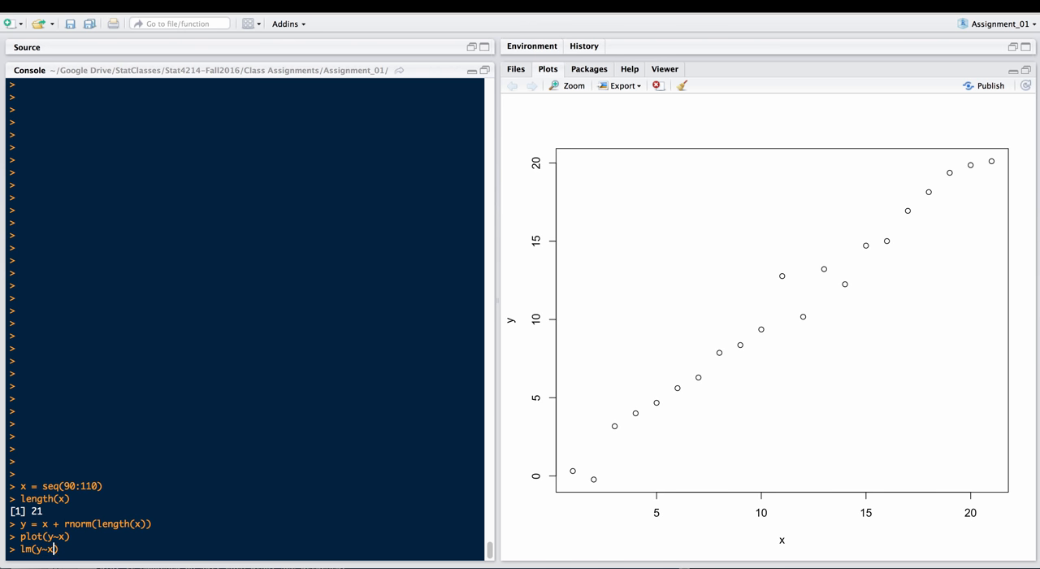
{"action": "key", "text": "Return"}
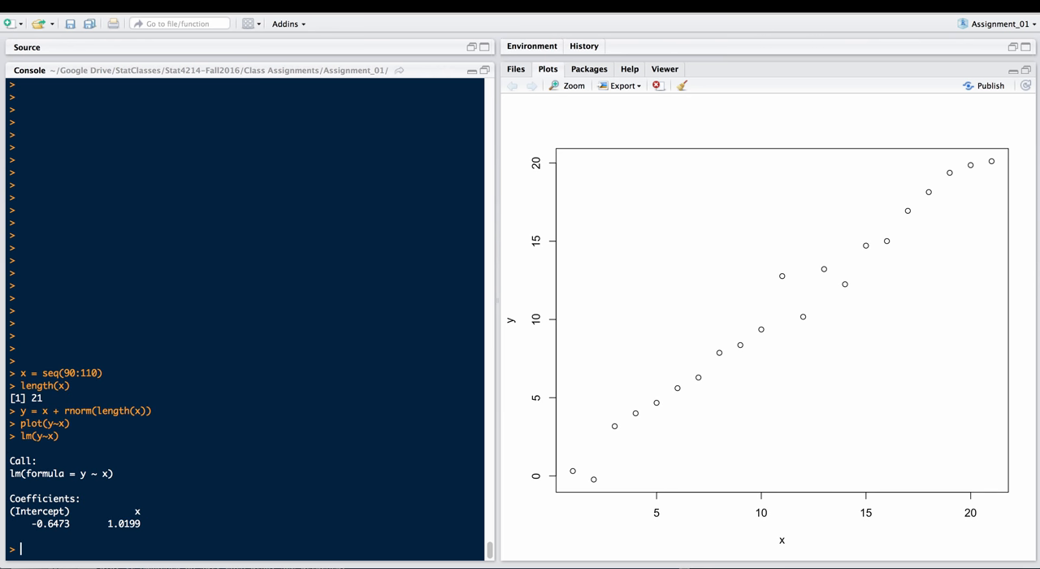
{"action": "type", "text": "y = x + rnorm(length(x))"}
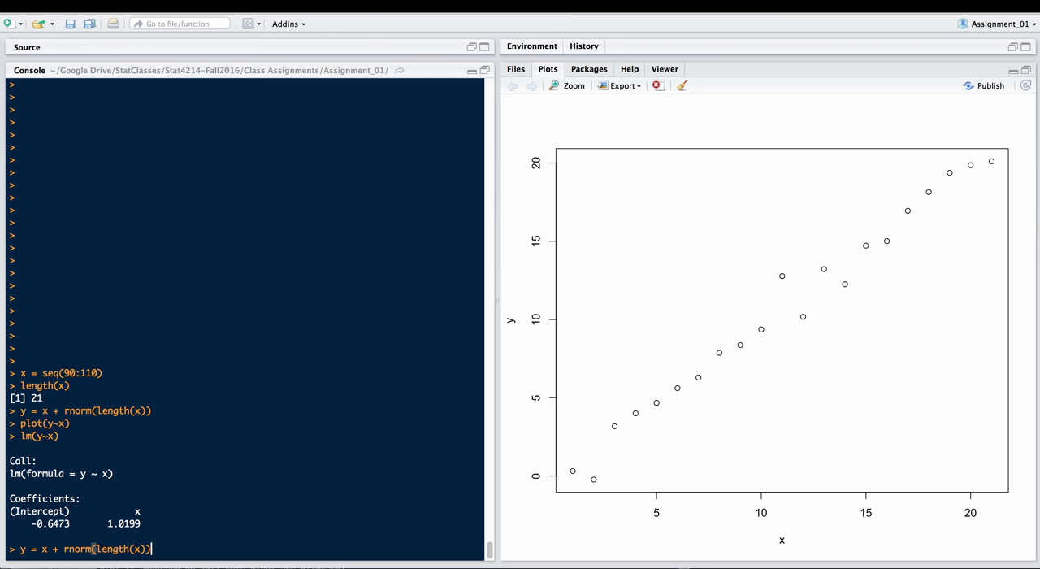
- Regenerate y with fresh noise and refit lm(y~x), intercept -0.01616 and slope 0.97862
{"action": "key", "text": "Return"}
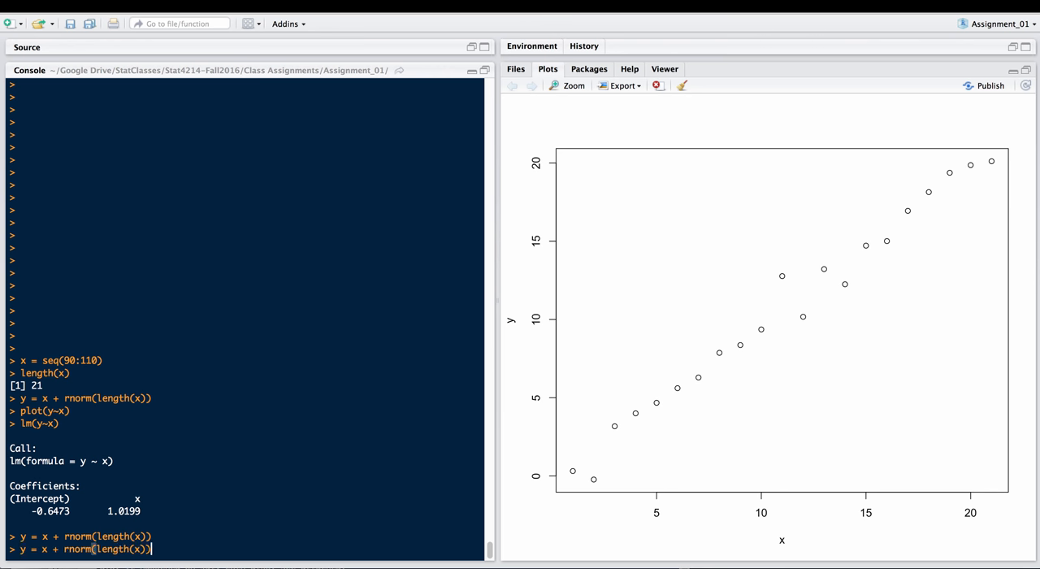
{"action": "key", "text": "Return"}
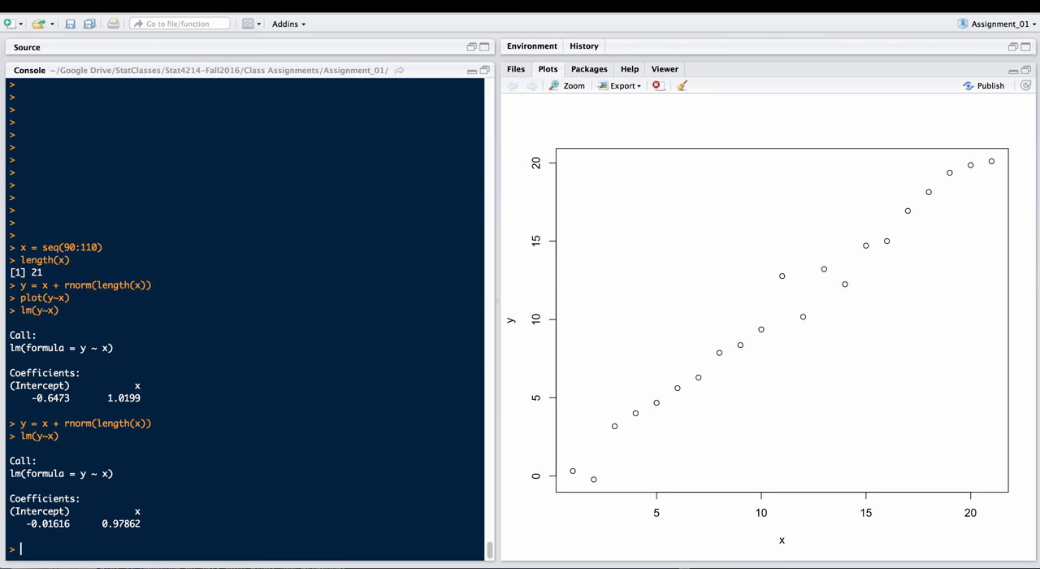
{"action": "type", "text": "lm(y~x)"}
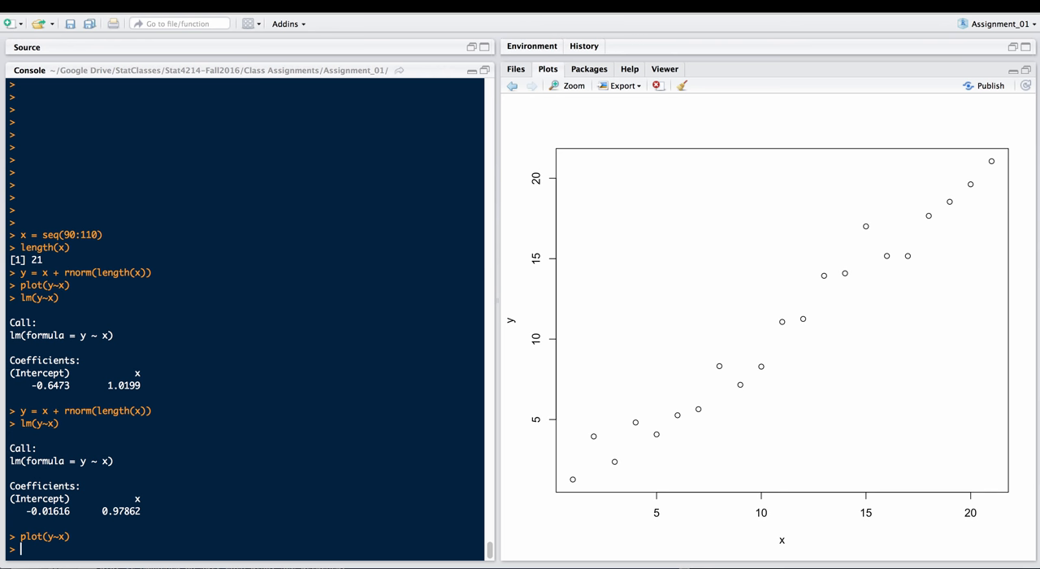
- Redraw plot(y~x) with the fitted regression line and enter plot(density(slope))
{"action": "type", "text": "plot(y~x)"}
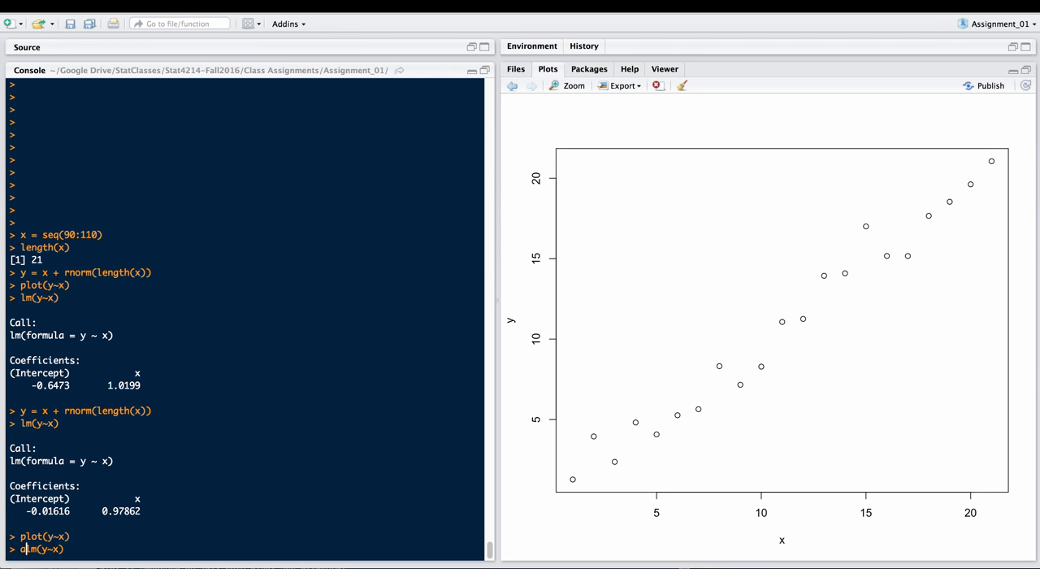
{"action": "key", "text": "Return"}
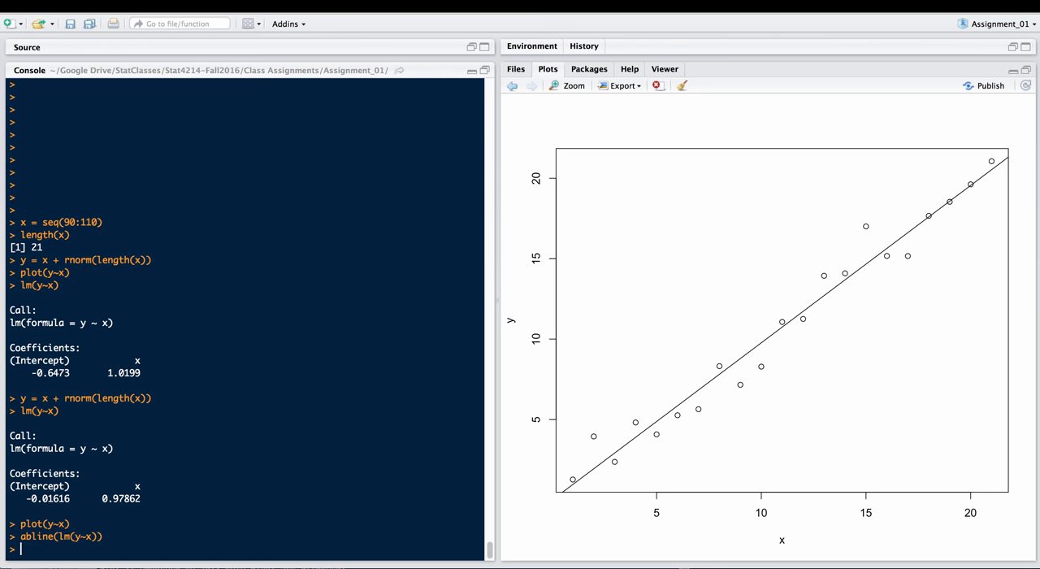
{"action": "type", "text": "plot(density(slope))"}
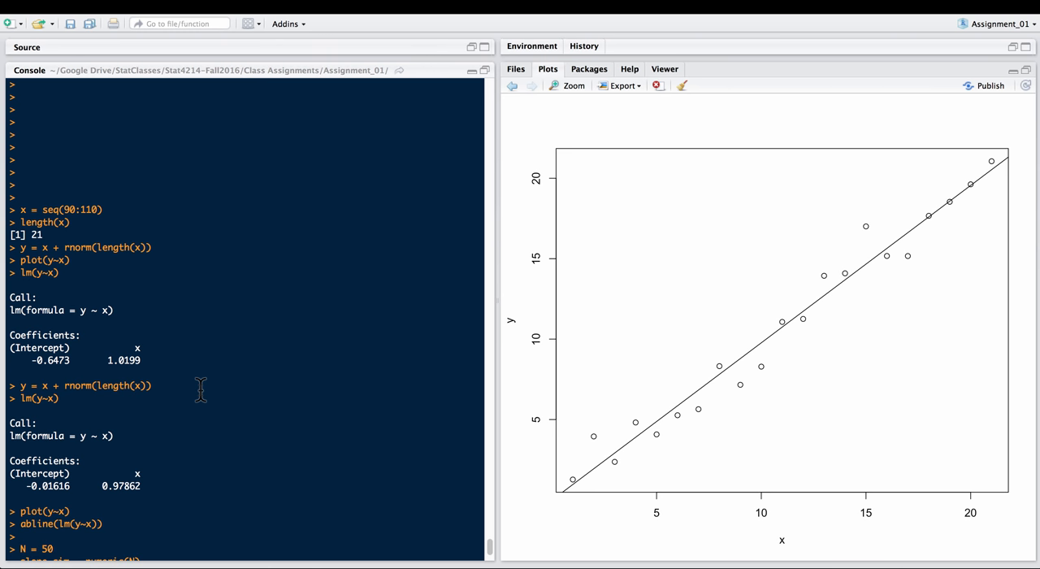
- Run the 50-iteration slope simulation loop and print the 50 slopes, all near 1
{"action": "scroll", "scroll_direction": "down", "scroll_amount": 3}
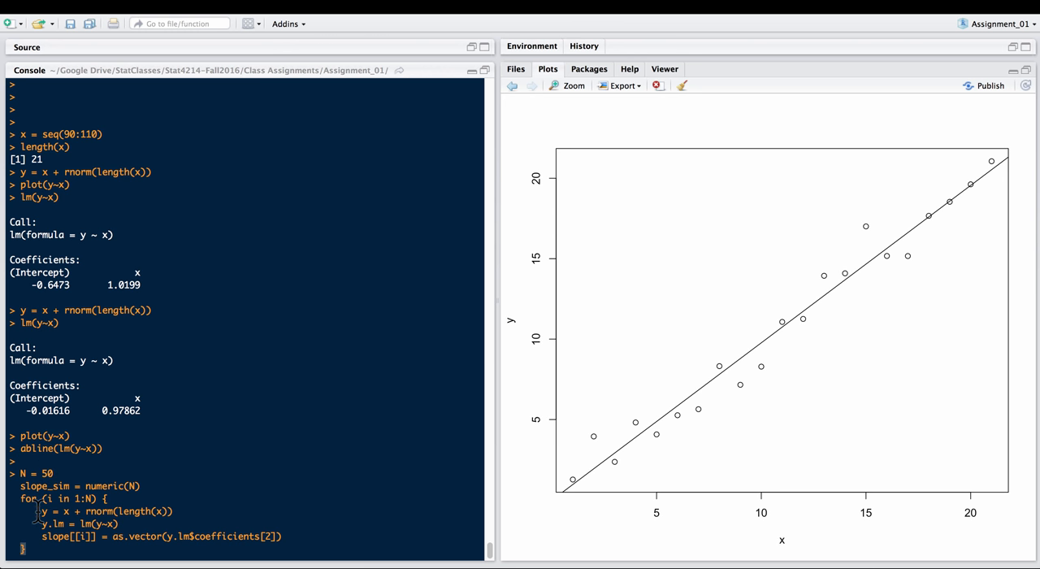
{"action": "left_click_drag", "start_coordinate": [39, 510], "coordinate": [117, 524]}
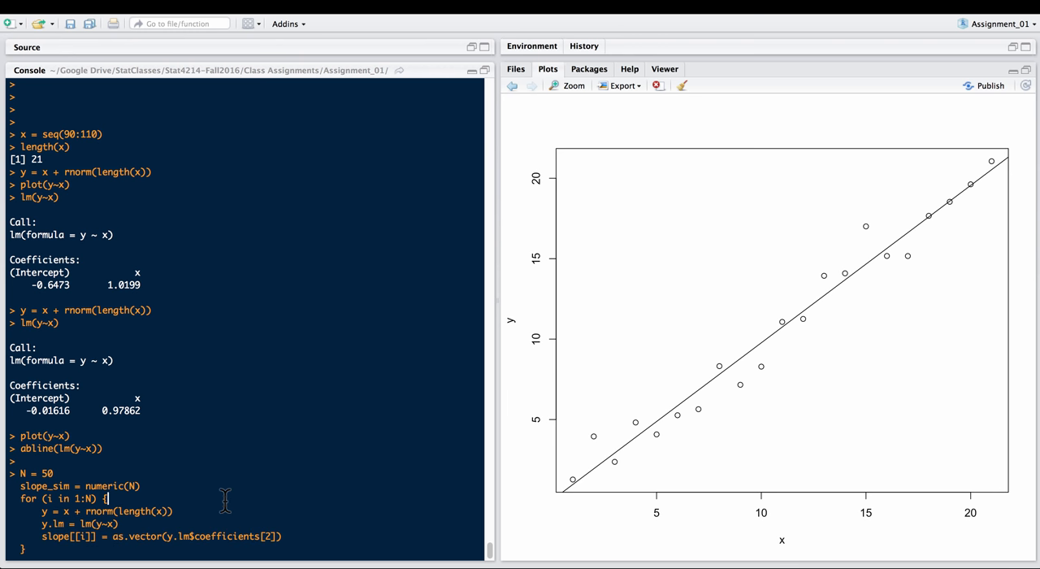
{"action": "mouse_move", "coordinate": [164, 445]}
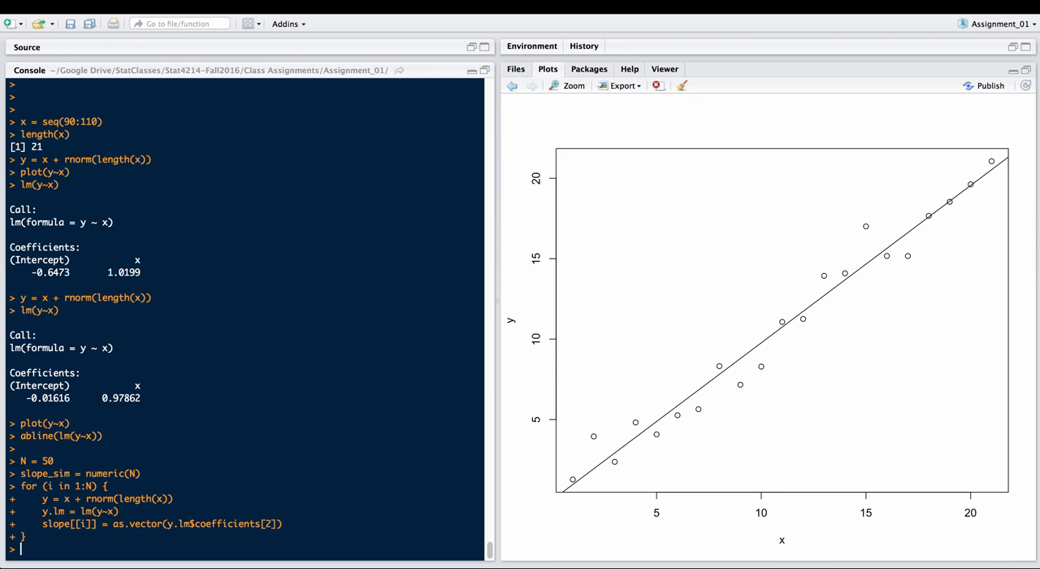
{"action": "type", "text": "slope"}
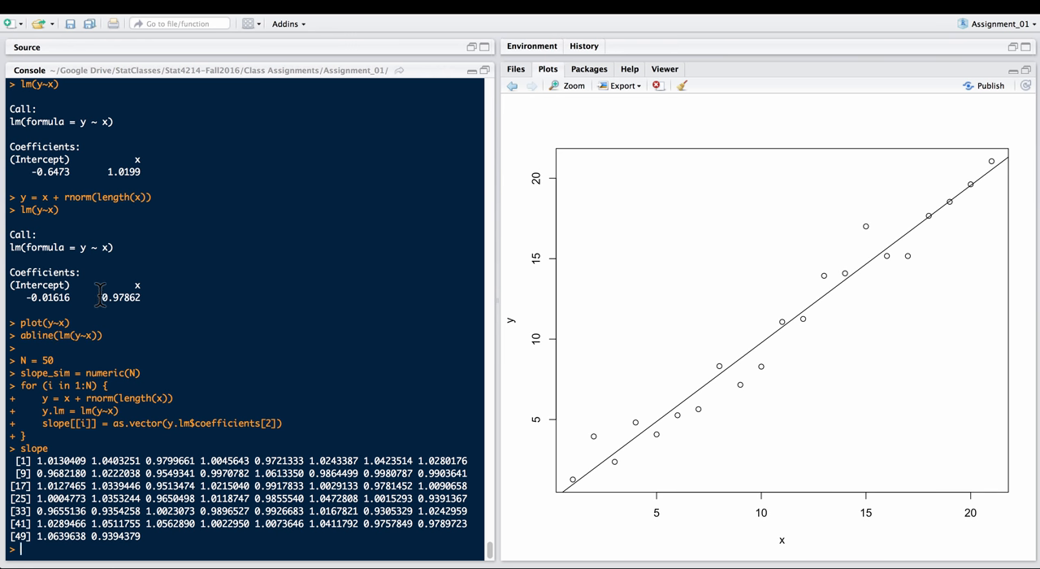
{"action": "mouse_move", "coordinate": [218, 383]}
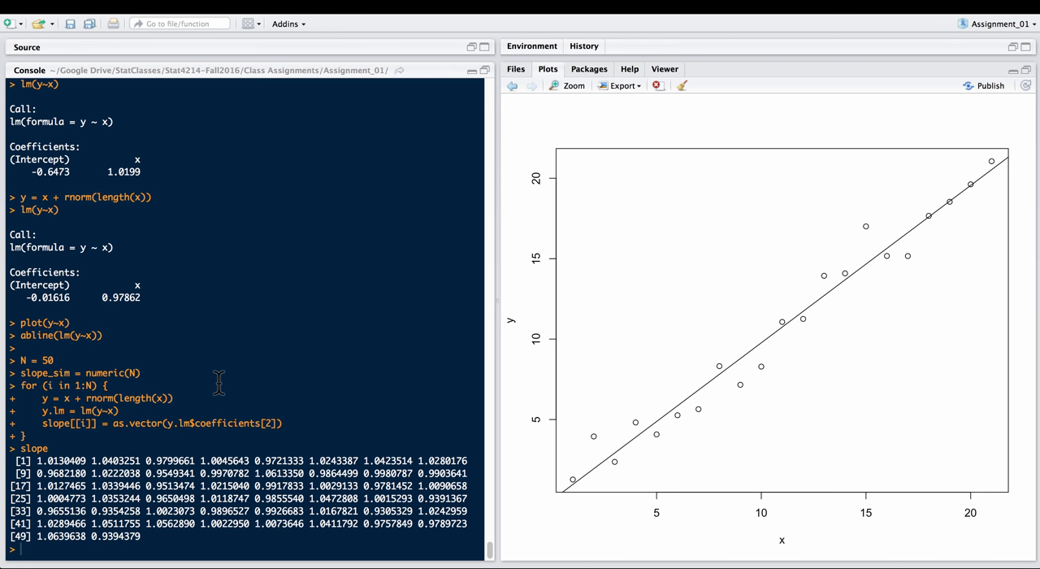
{"action": "type", "text": "plot(density("}
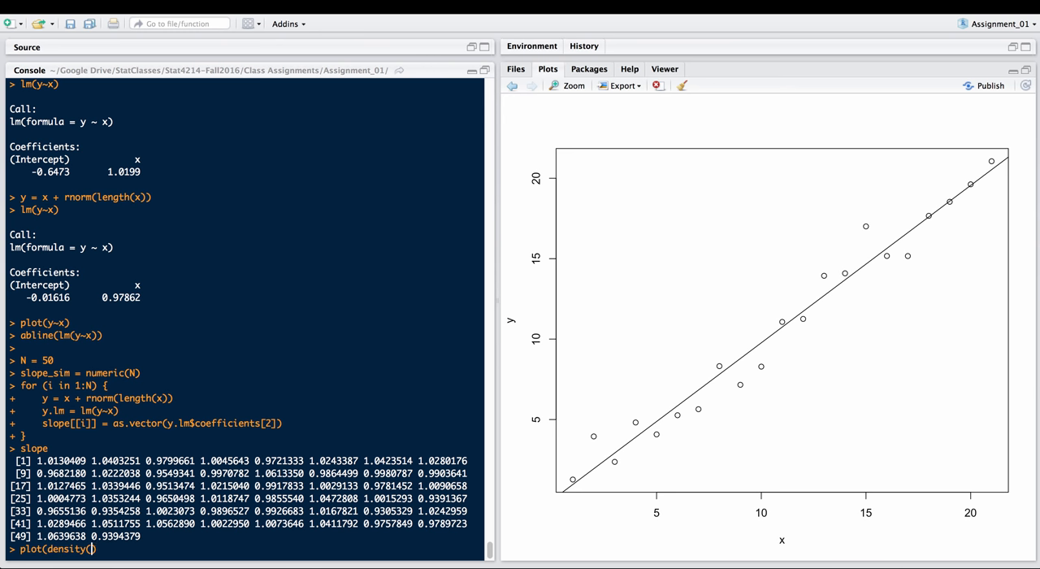
- Plot density(slope) of the 50 simulated slopes, peaking near 1.0, and start mean(slope)
{"action": "type", "text": "slope)"}
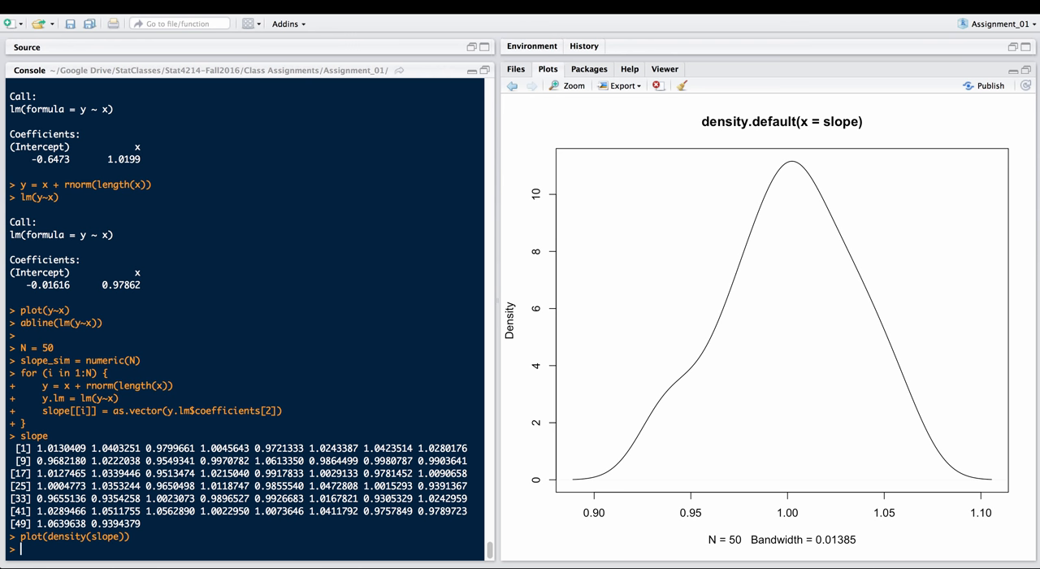
{"action": "type", "text": "mean(slop"}
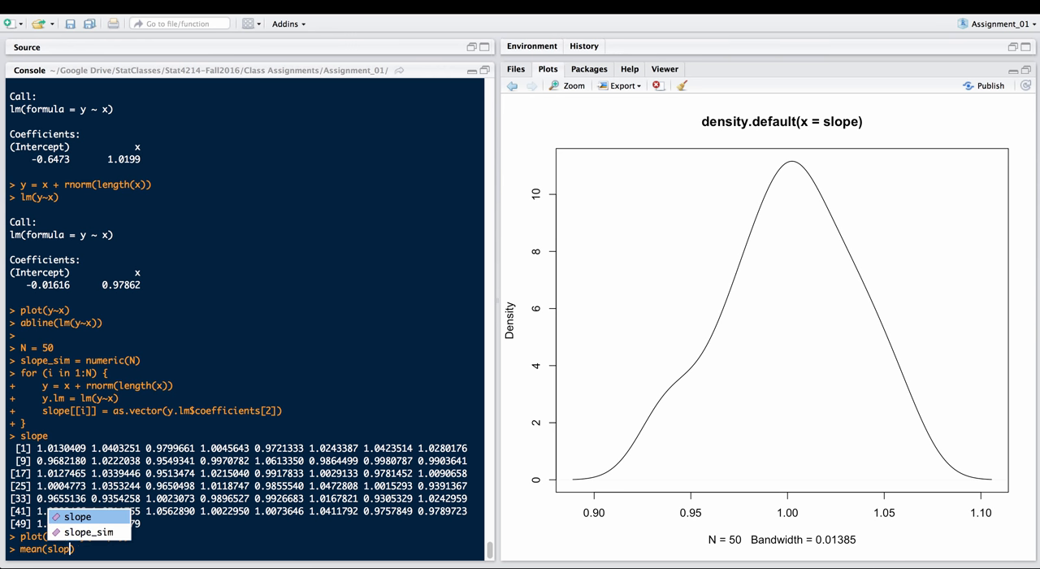
- Compute mean(slope) 1.001473 and sd(slope) 0.03367752
{"action": "key", "text": "Return"}
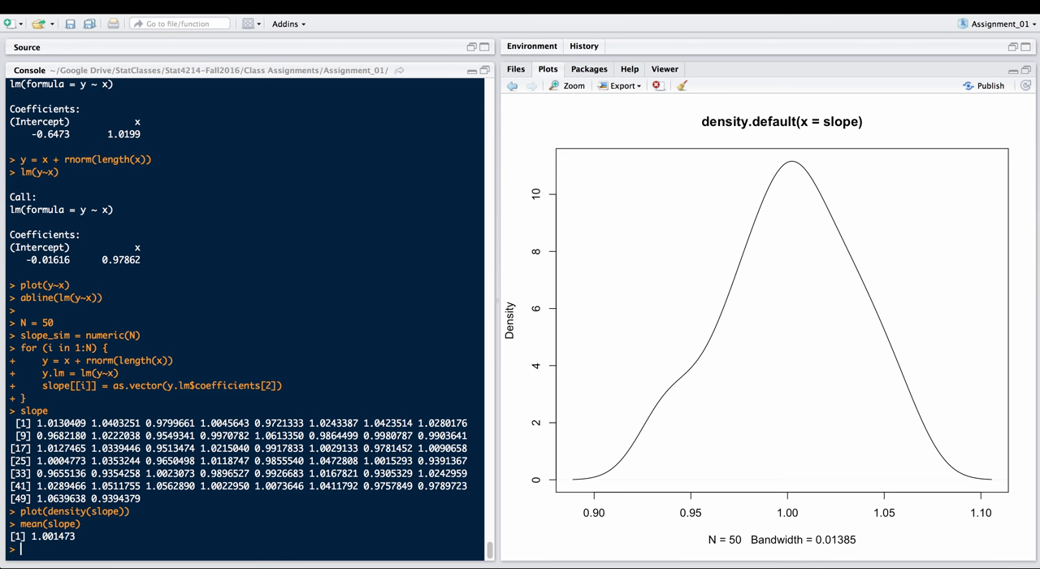
{"action": "type", "text": "sd("}
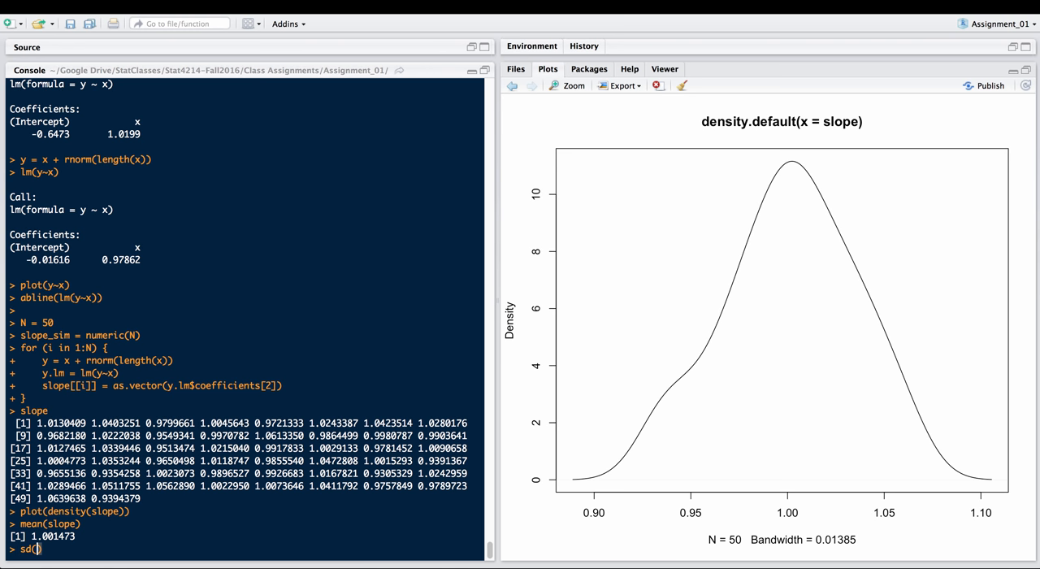
{"action": "type", "text": "slope"}
{"action": "key", "text": "Return"}
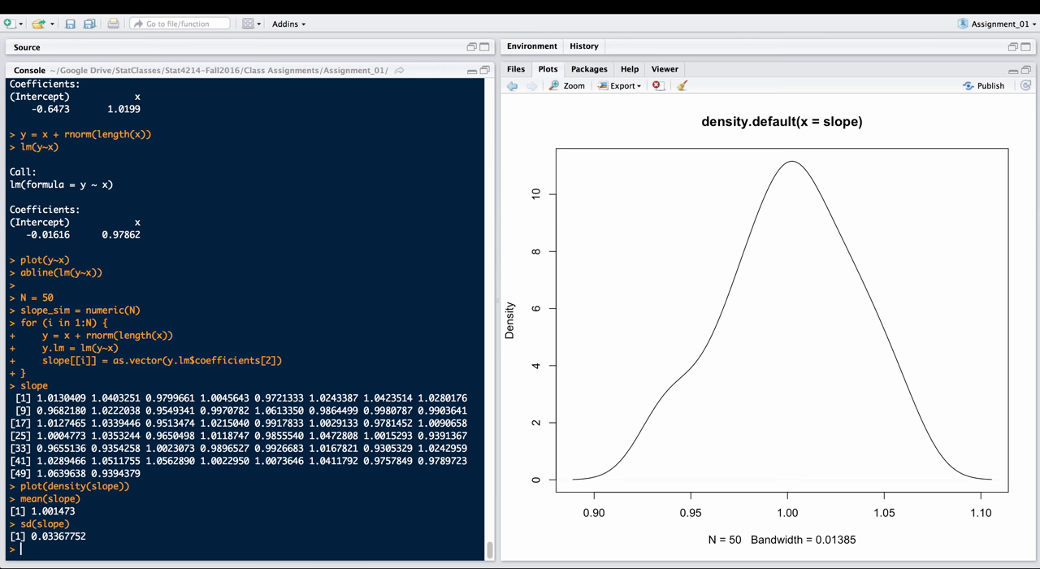
- Compute the standard error sd(slope)/sqrt(50) as 0.004762721
{"action": "type", "text": "sd(slope)/"}
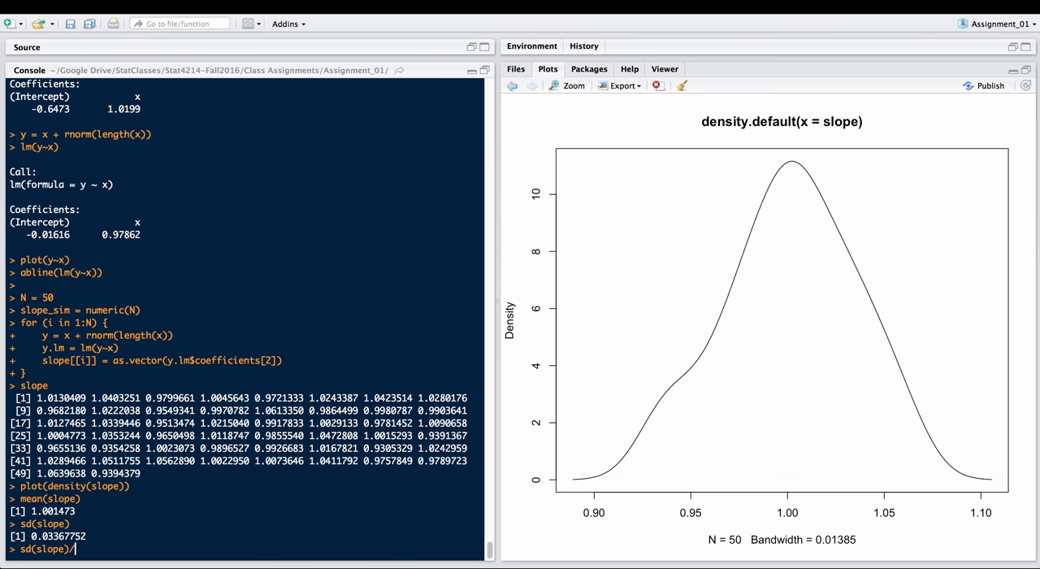
{"action": "type", "text": "sqrt(4"}
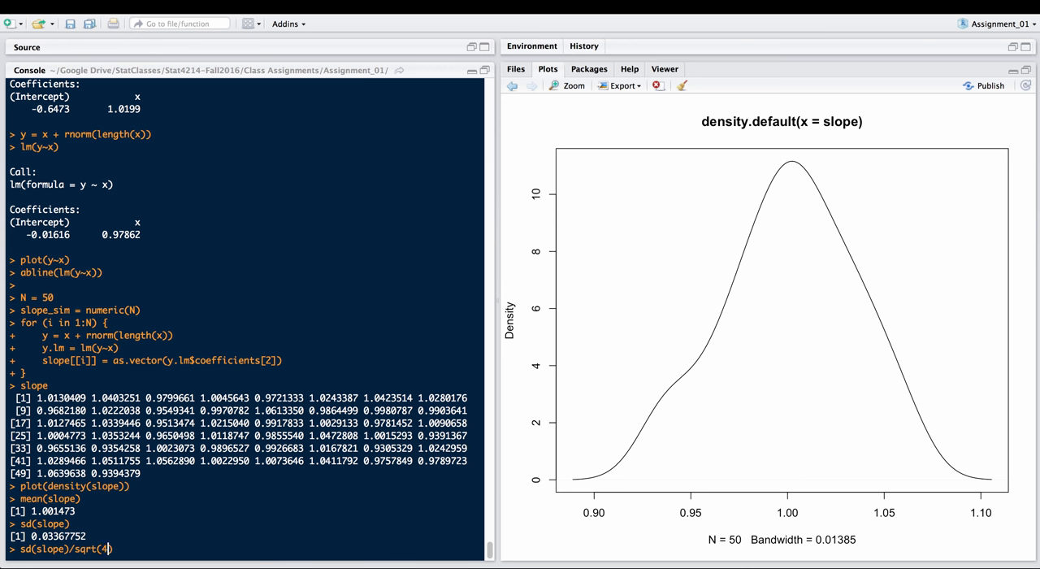
{"action": "key", "text": "Return"}
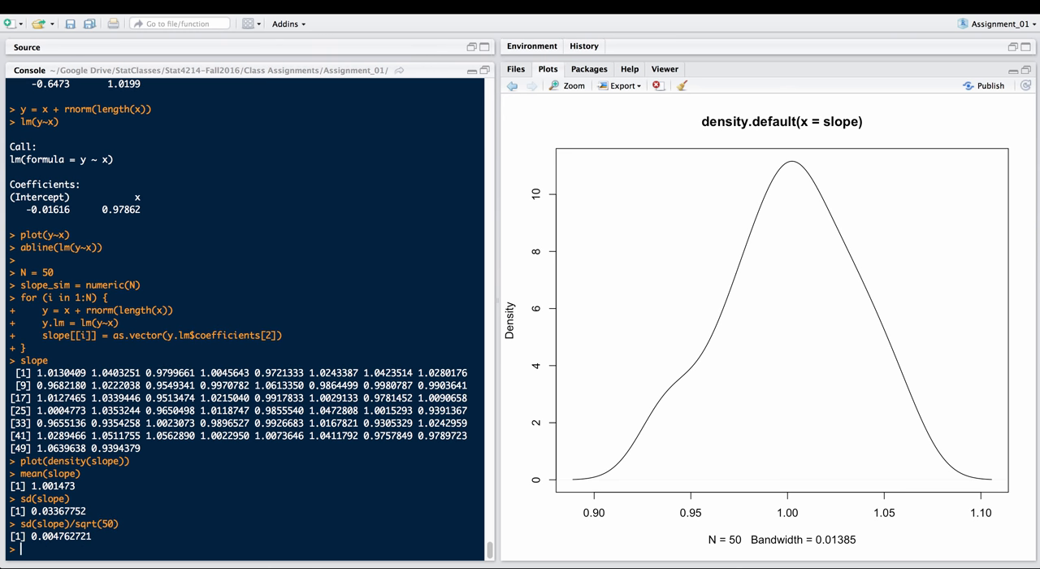